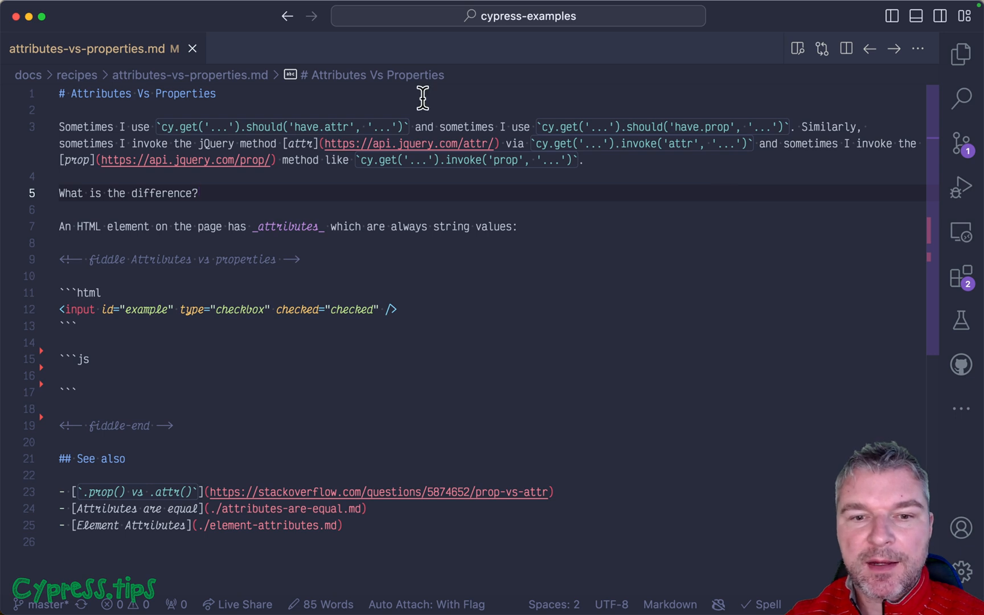
Navigate to the recipe's empty js code block and place the caret inside it.
{"action": "double_click", "coordinate": [323, 126]}
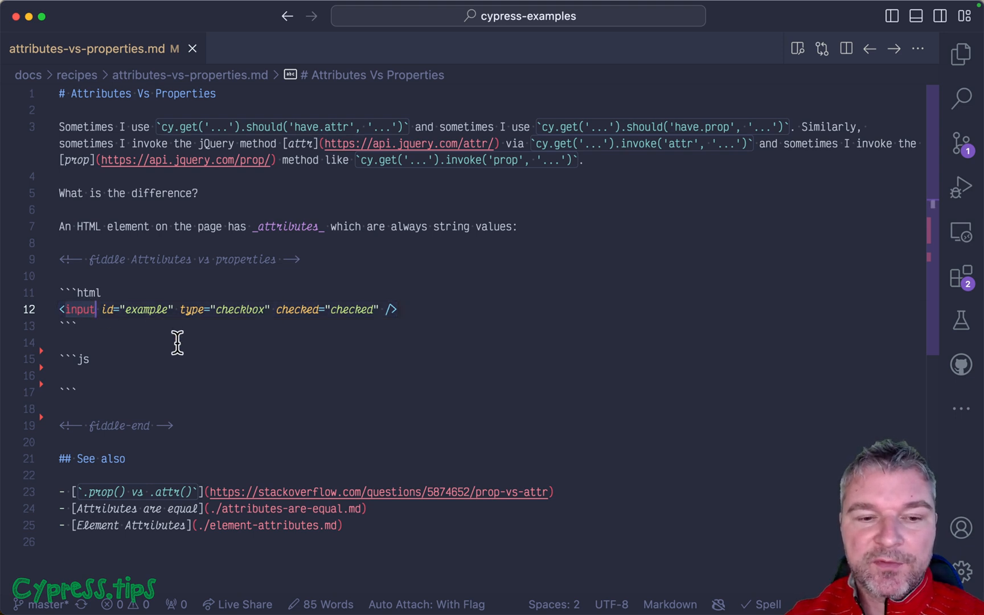
{"action": "mouse_move", "coordinate": [146, 312]}
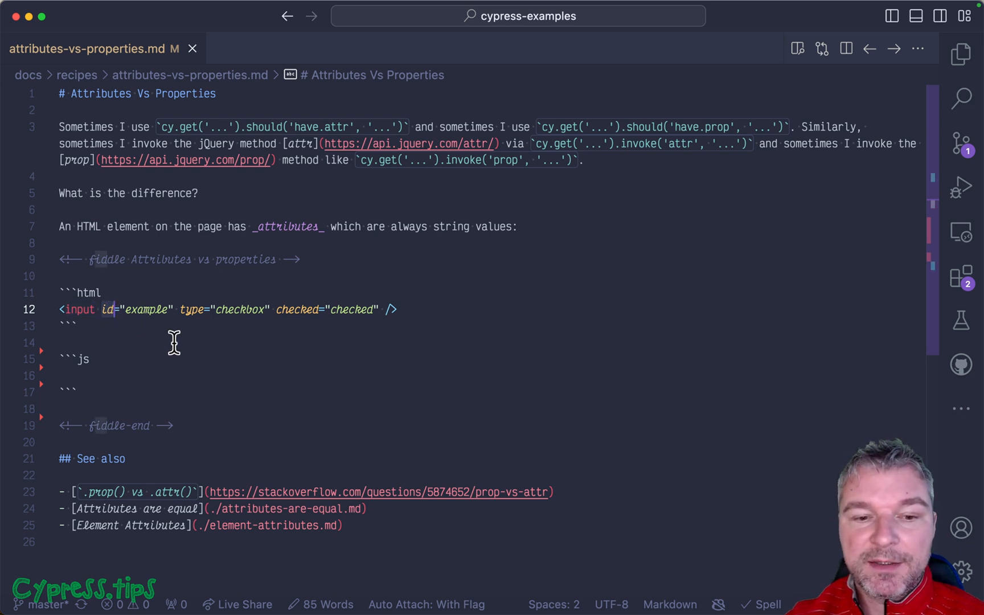
{"action": "left_click", "coordinate": [75, 325]}
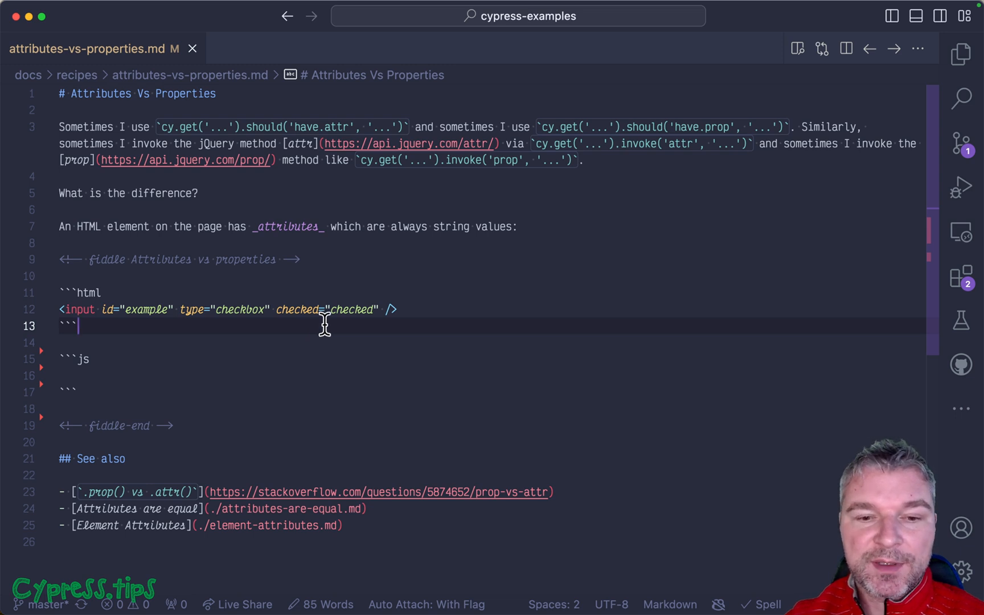
{"action": "left_click", "coordinate": [250, 309]}
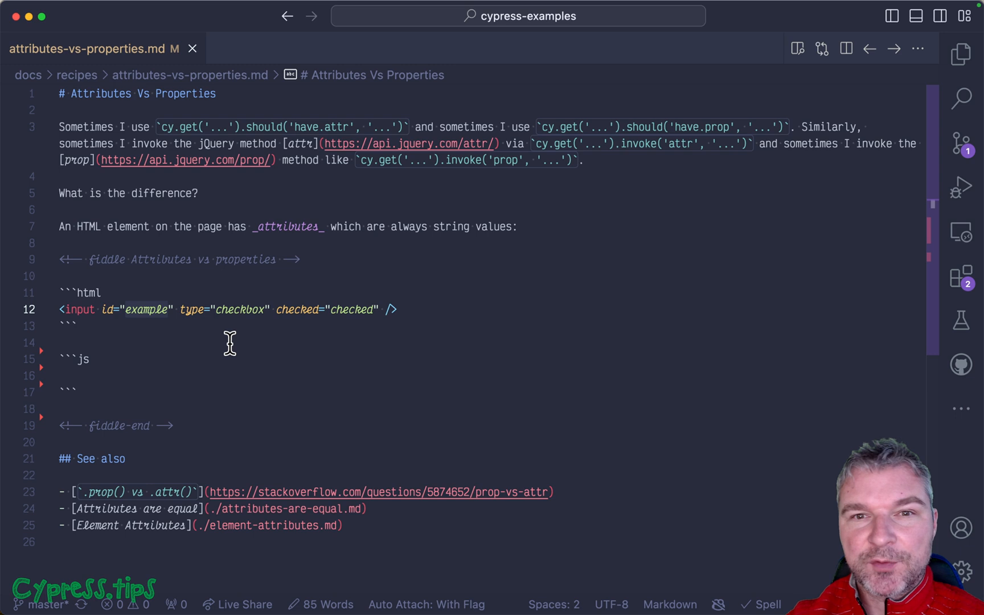
{"action": "scroll", "scroll_direction": "down", "scroll_amount": 3}
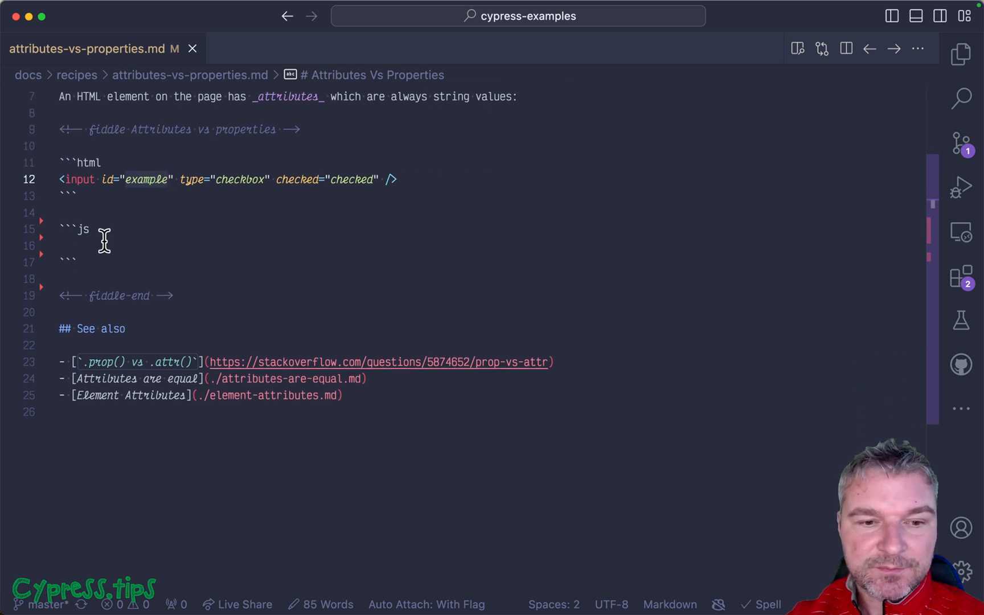
{"action": "left_click", "coordinate": [132, 245]}
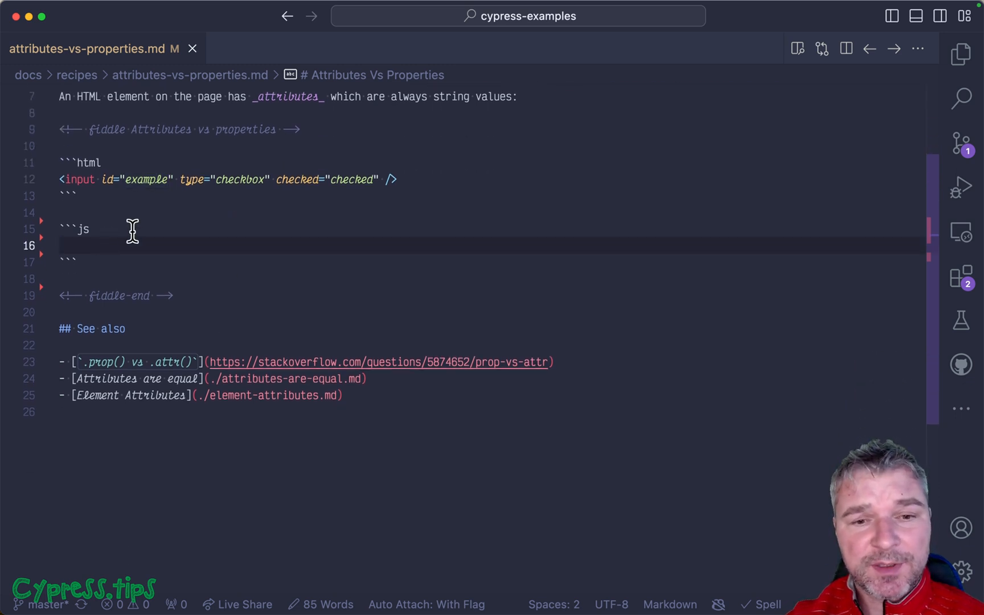
{"action": "mouse_move", "coordinate": [361, 179]}
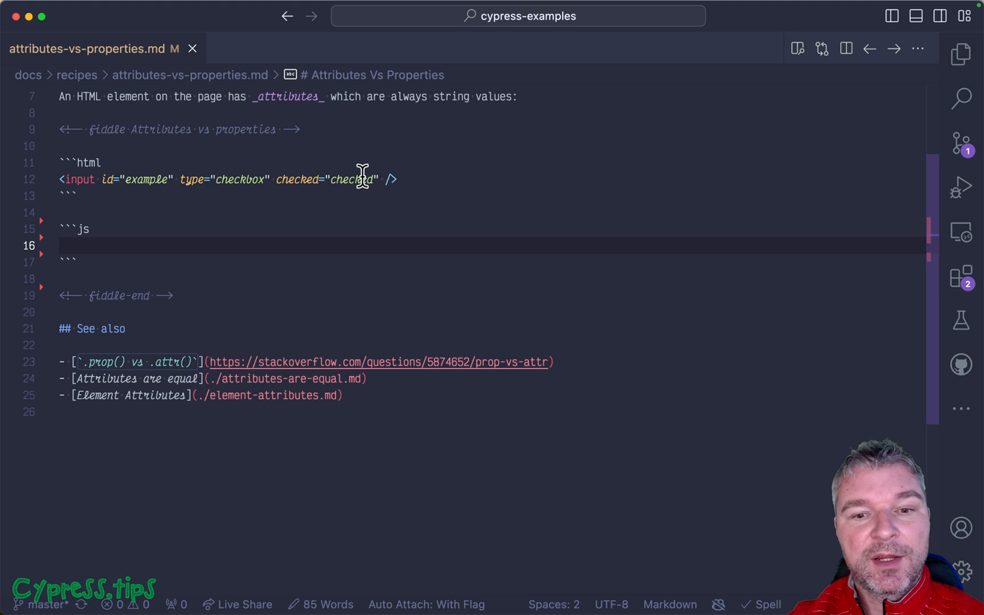
{"action": "mouse_move", "coordinate": [174, 247]}
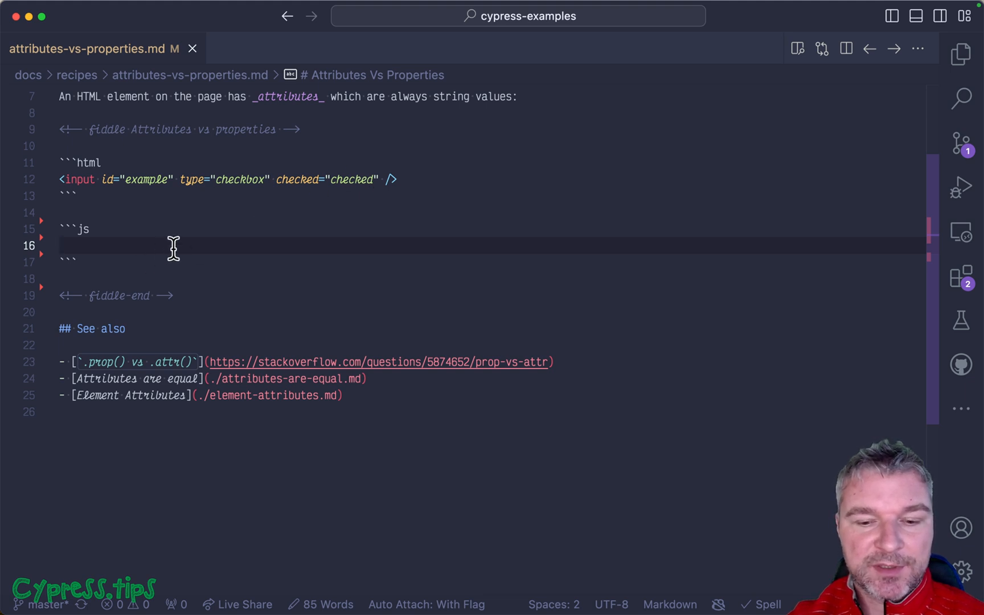
Write cy.get('#example').should('have.attr', 'id', 'example') asserting the checkbox id.
{"action": "type", "text": "cy.get('#e')"}
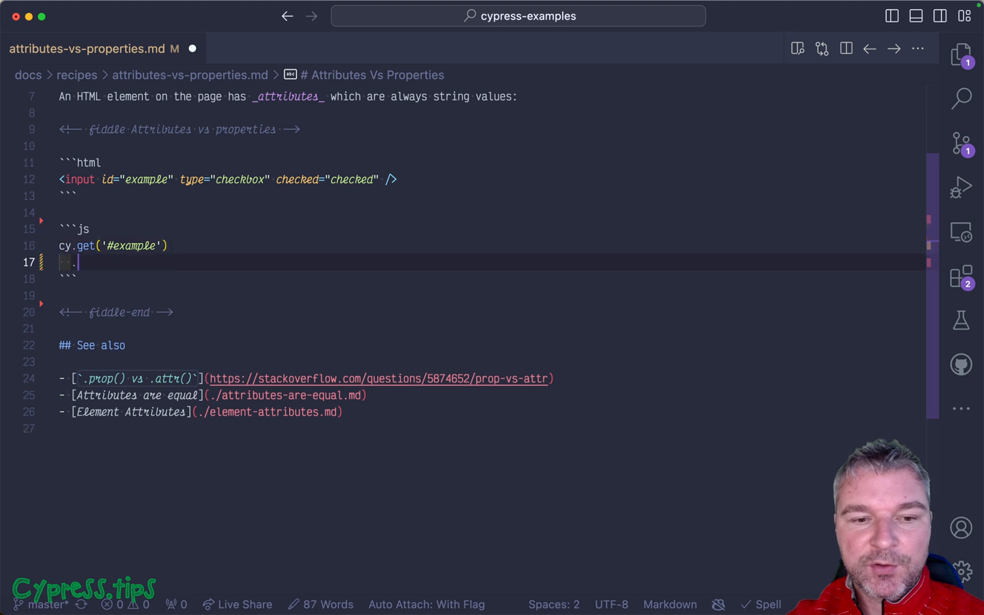
{"action": "type", "text": ".should('ha')"}
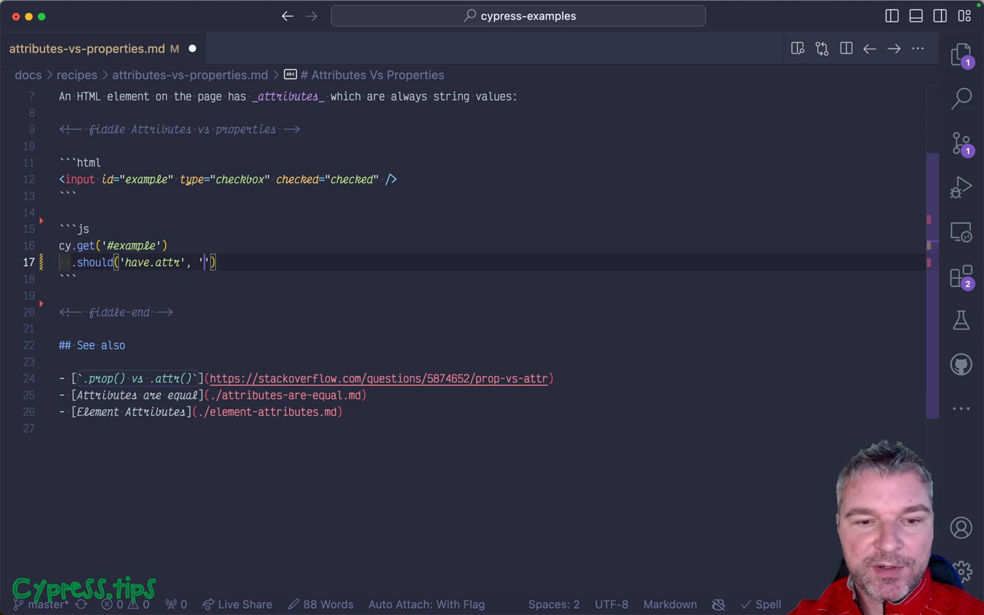
{"action": "type", "text": "id"}
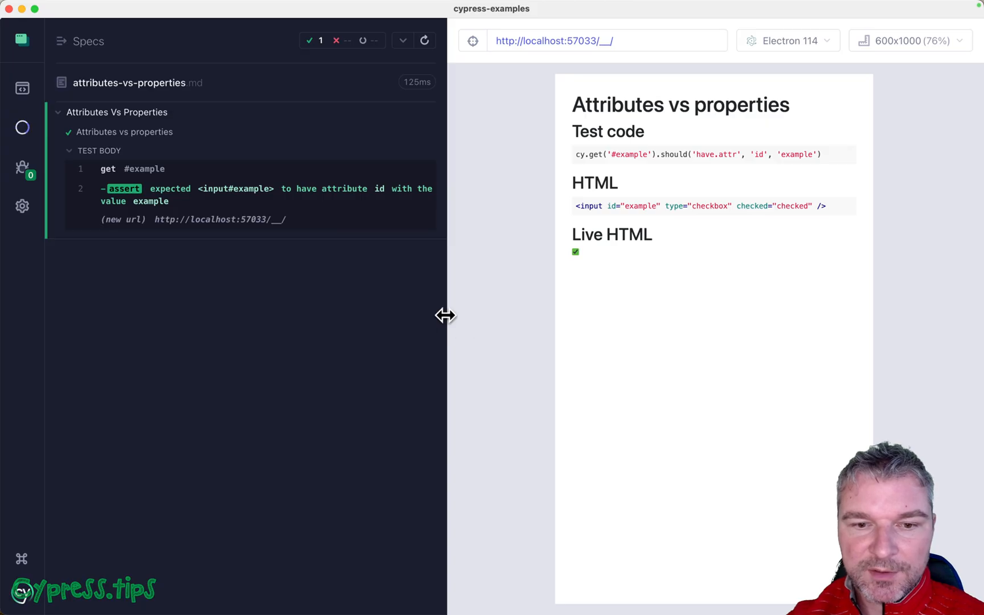
Narrow the Cypress command log, then chain .and('have.attr', 'type', 'checkbox') to the assertion.
{"action": "left_click_drag", "start_coordinate": [446, 316], "coordinate": [349, 315]}
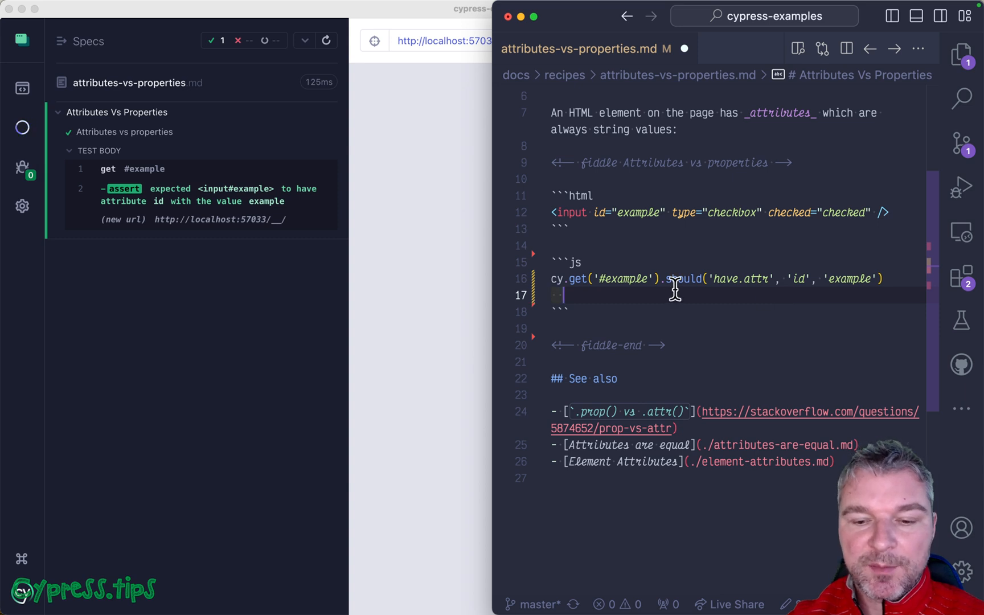
{"action": "type", "text": ".and('')"}
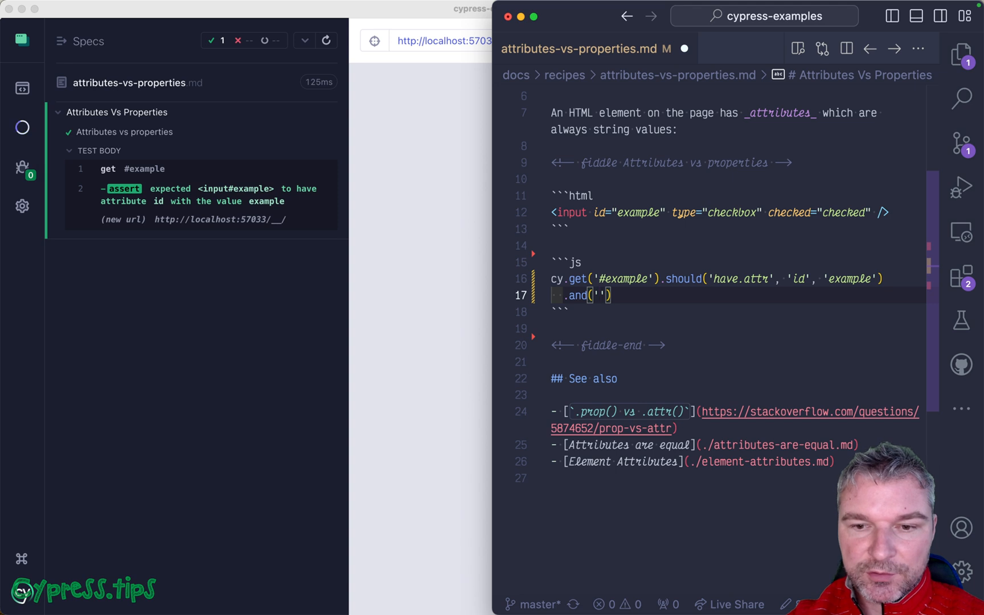
{"action": "type", "text": "have.attr"}
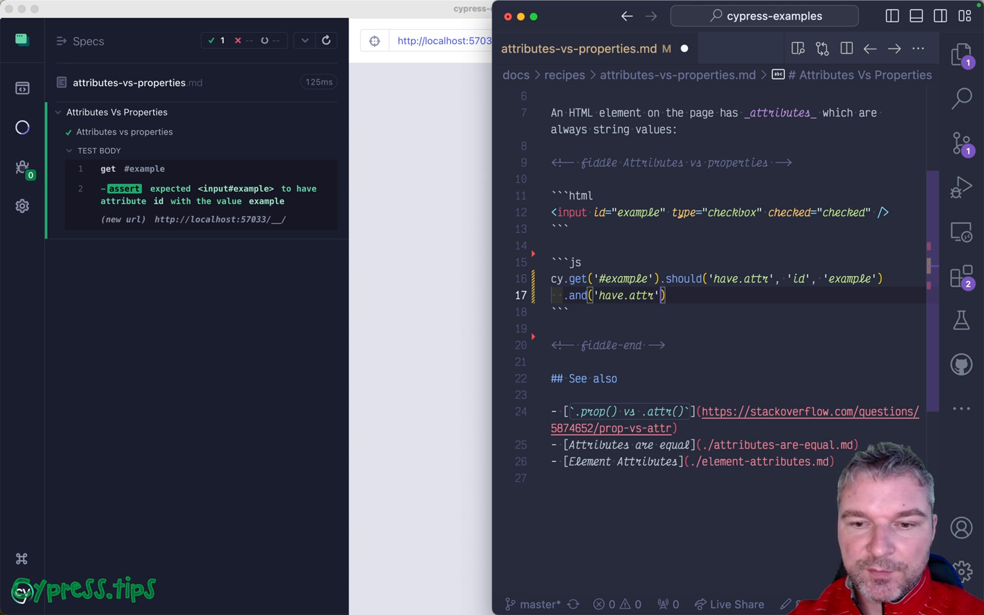
{"action": "type", "text": ", 'type', 'check'"}
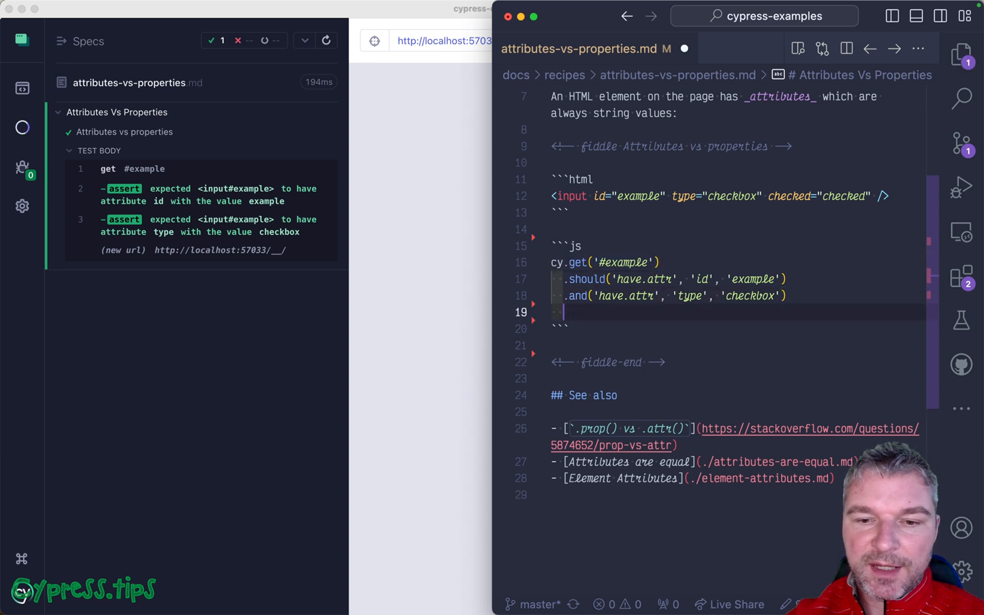
Write cy.get('#example').invoke('attr', 'id') to read the checkbox's id attribute.
{"action": "type", "text": "cy.get('#example').invoke('')"}
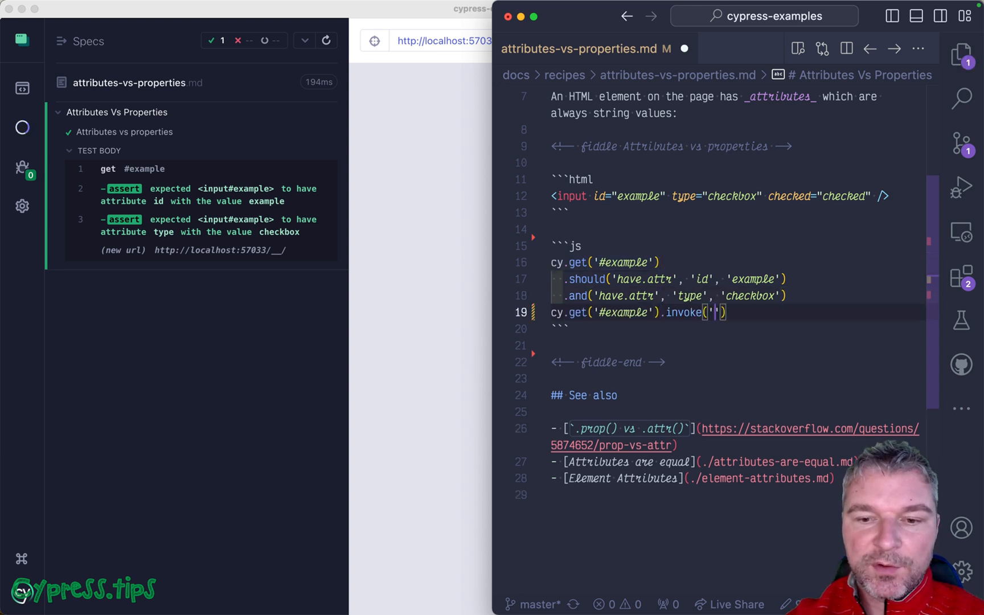
{"action": "type", "text": "attr"}
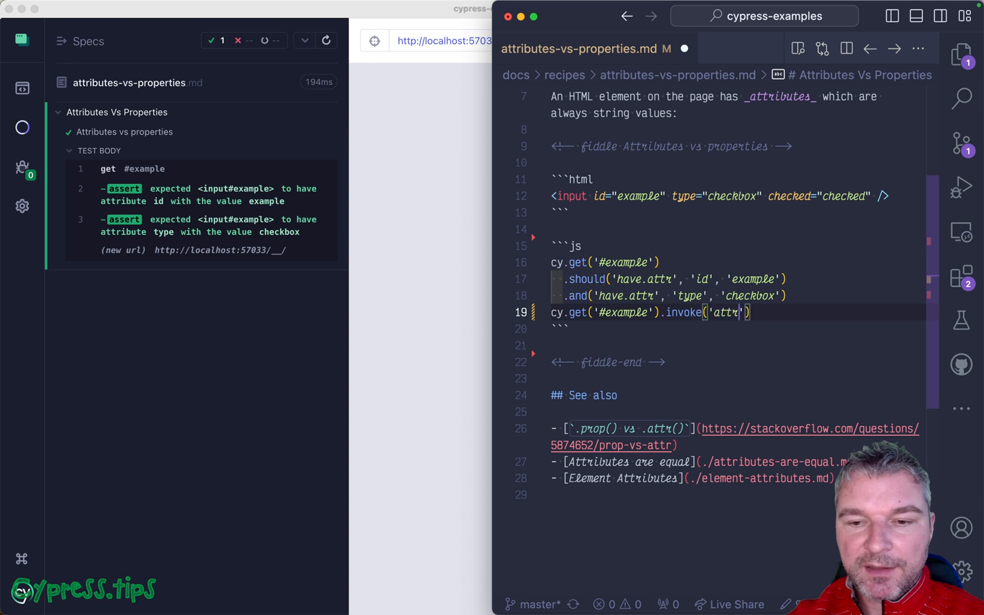
{"action": "type", "text": ", ''"}
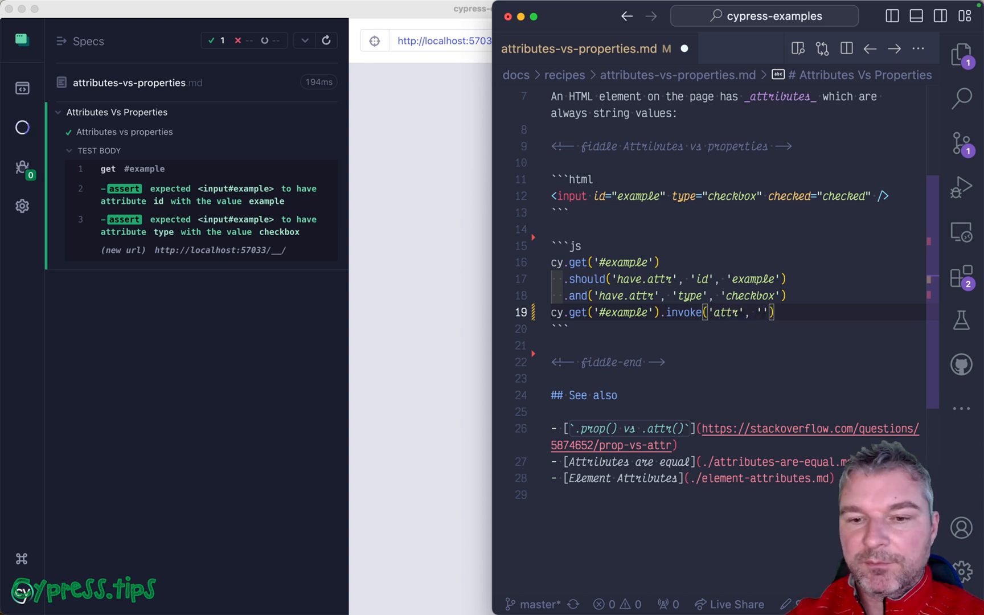
{"action": "type", "text": "id"}
{"action": "type", "text": "."}
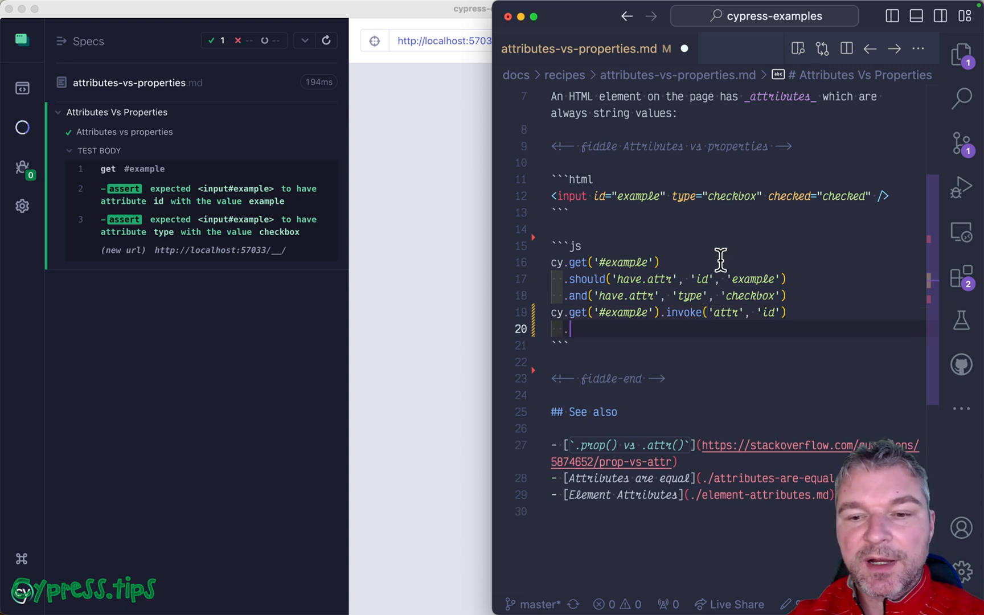
{"action": "mouse_move", "coordinate": [772, 371]}
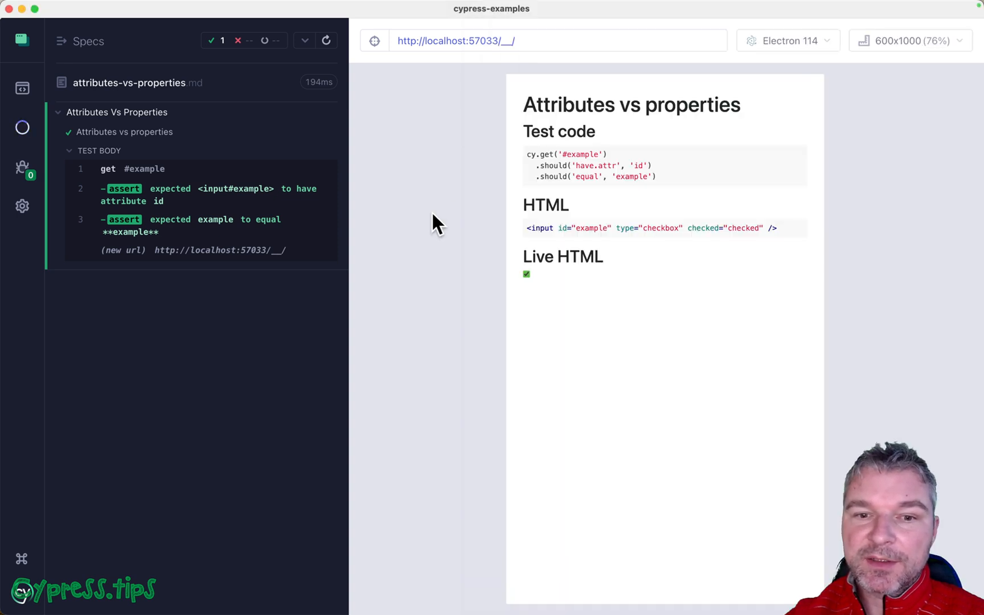
{"action": "mouse_move", "coordinate": [519, 238]}
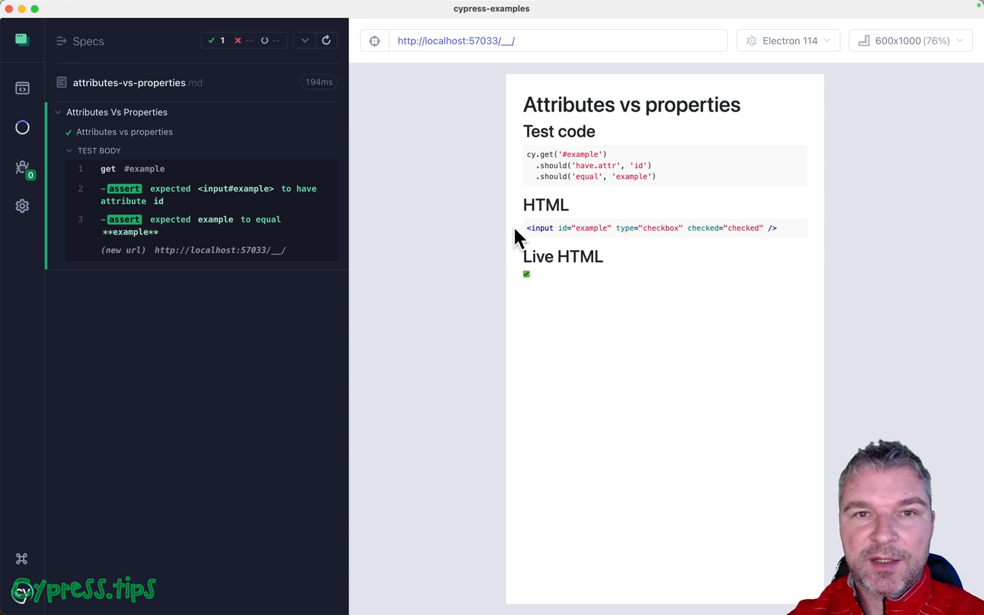
{"action": "mouse_move", "coordinate": [470, 279]}
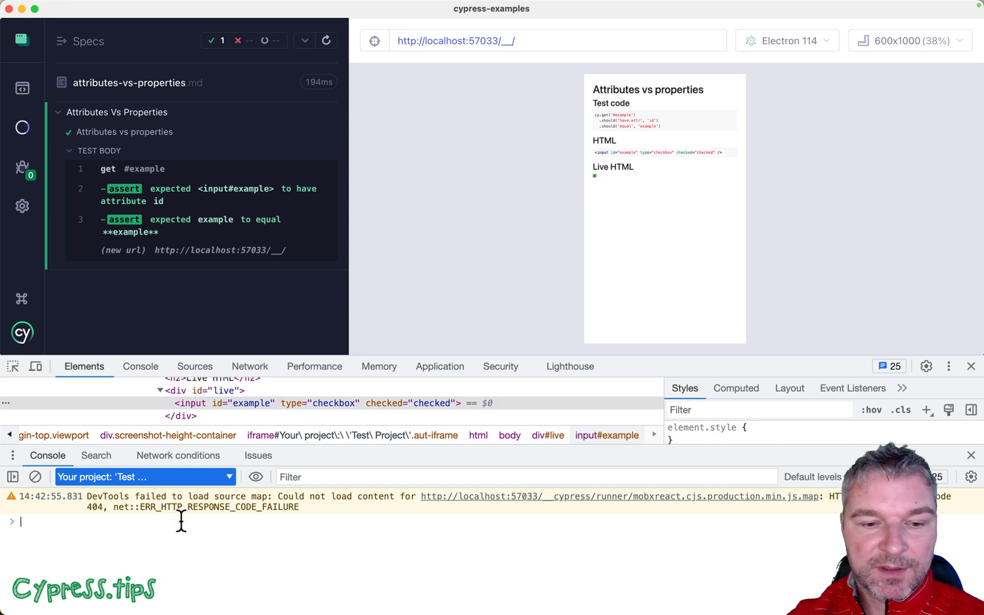
Query $0 in the DevTools console to list the checkbox element's DOM property names.
{"action": "type", "text": "$0"}
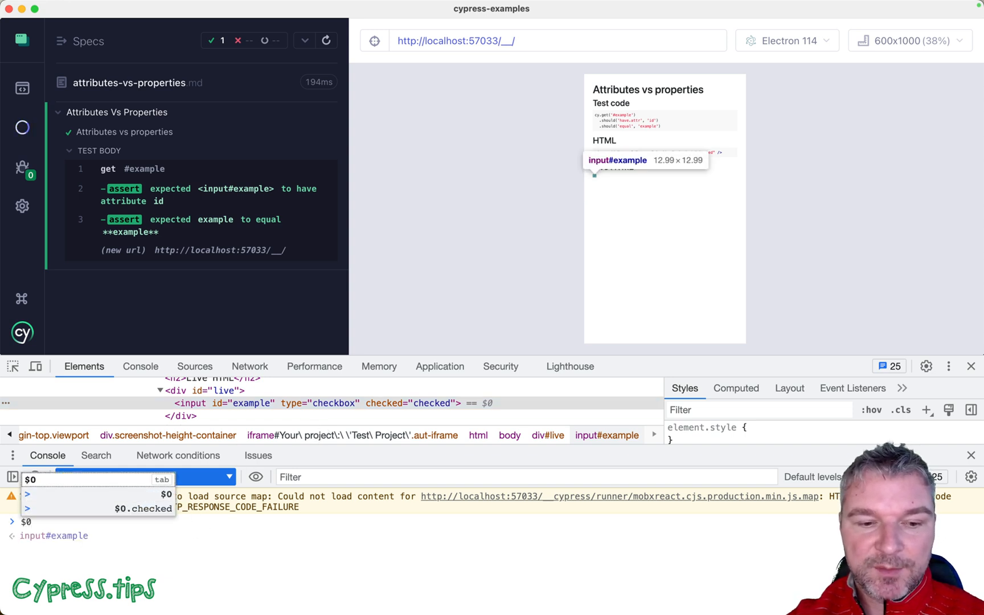
{"action": "type", "text": "."}
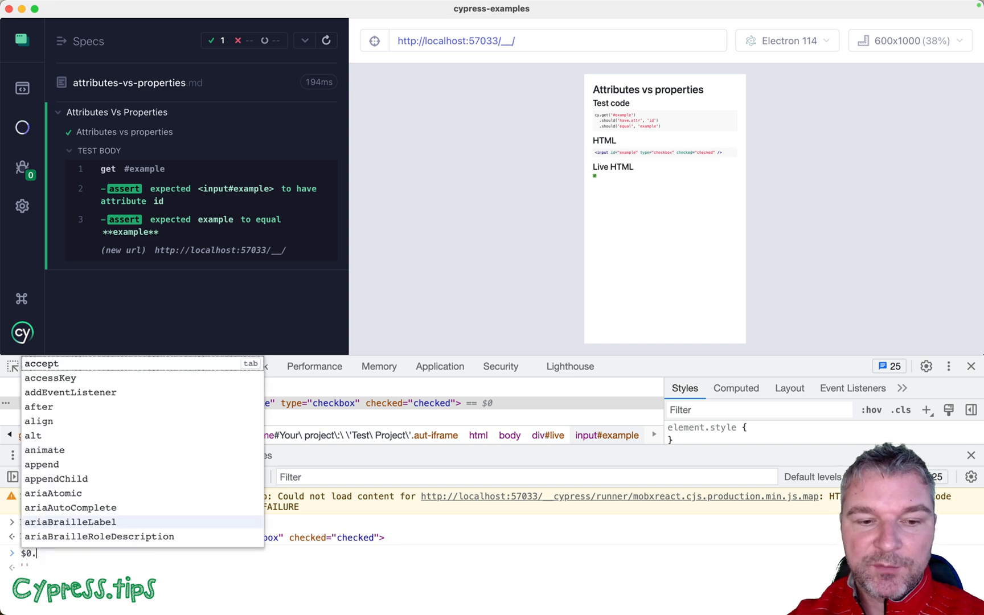
{"action": "scroll", "scroll_direction": "down", "scroll_amount": 3}
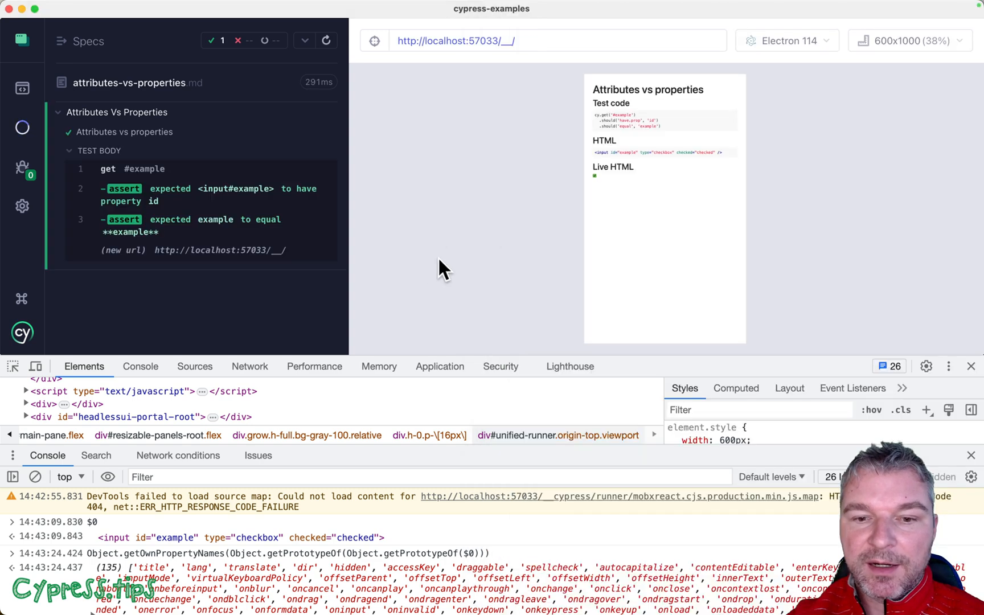
{"action": "mouse_move", "coordinate": [601, 191]}
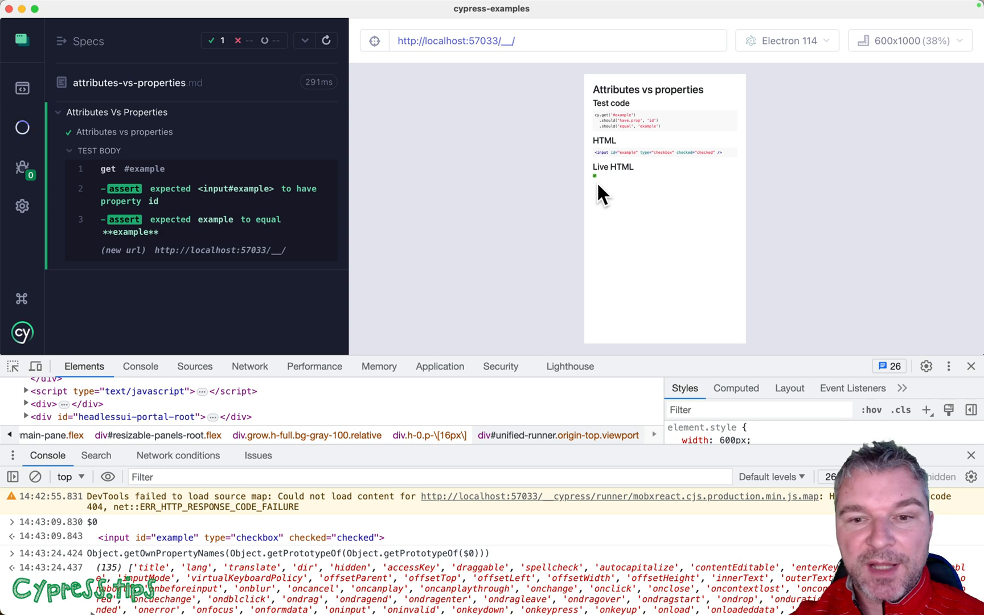
{"action": "mouse_move", "coordinate": [657, 211]}
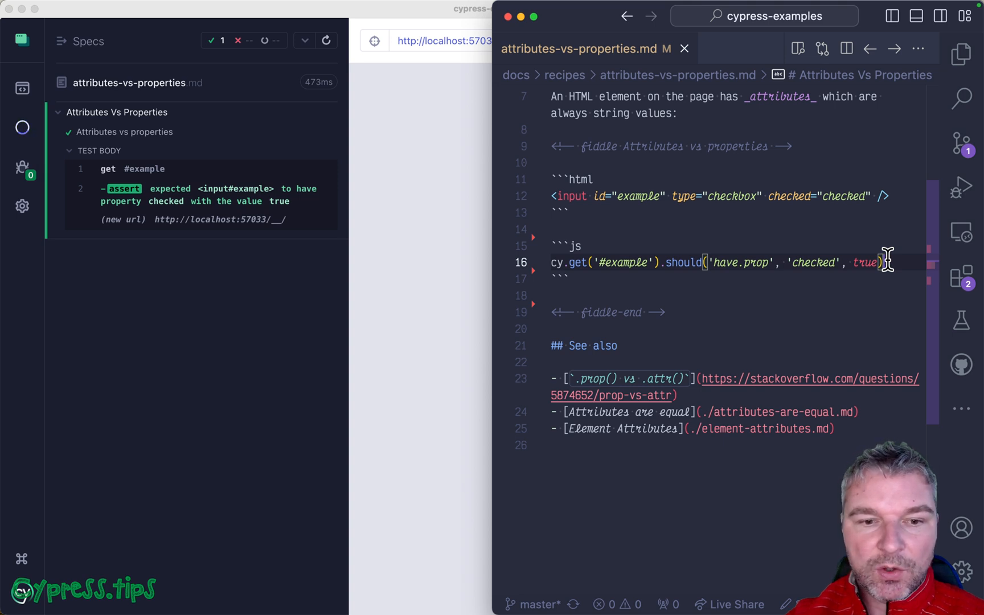
{"action": "mouse_move", "coordinate": [887, 296]}
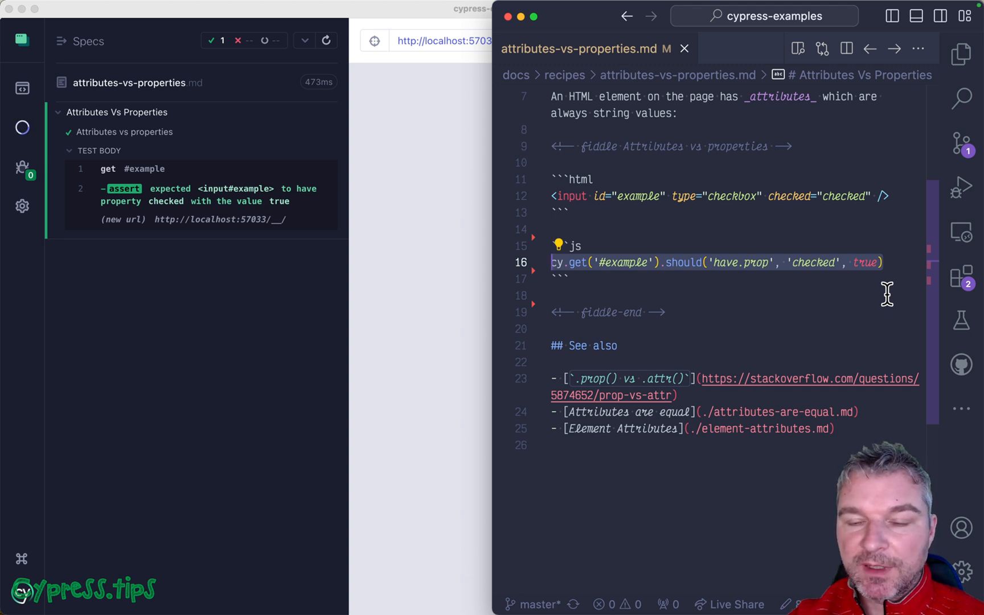
Add a check invoking prop 'checked' on the checkbox and expecting it to equal true.
{"action": "type", "text": ".should('equal', true)"}
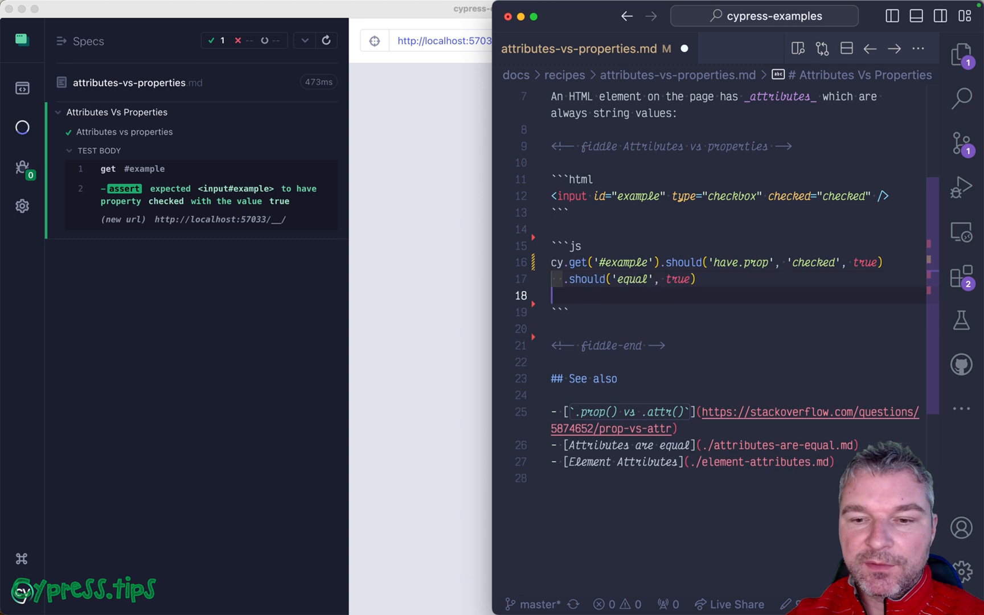
{"action": "key", "text": "Backspace"}
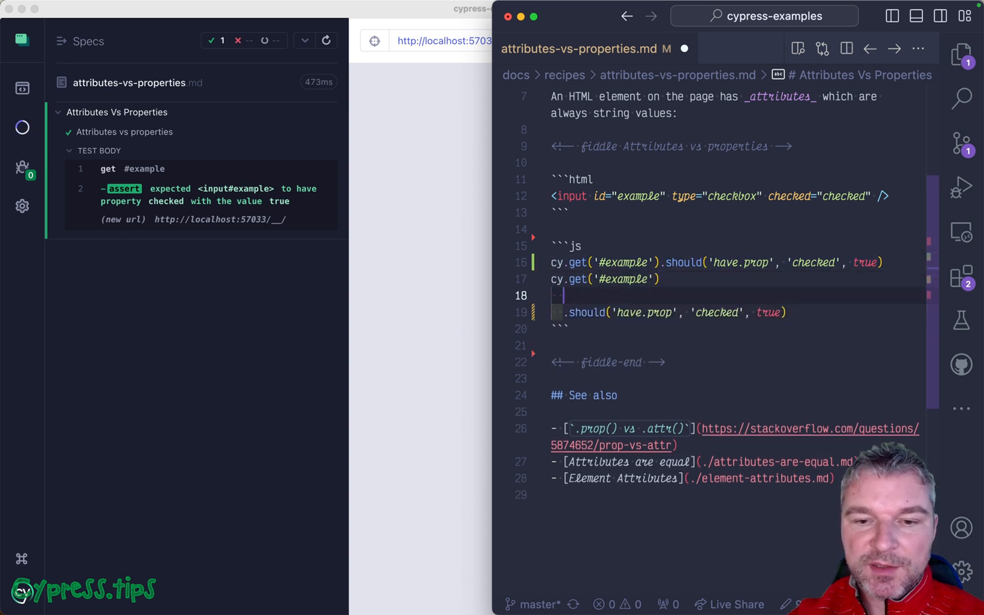
{"action": "type", "text": ".invoke('')"}
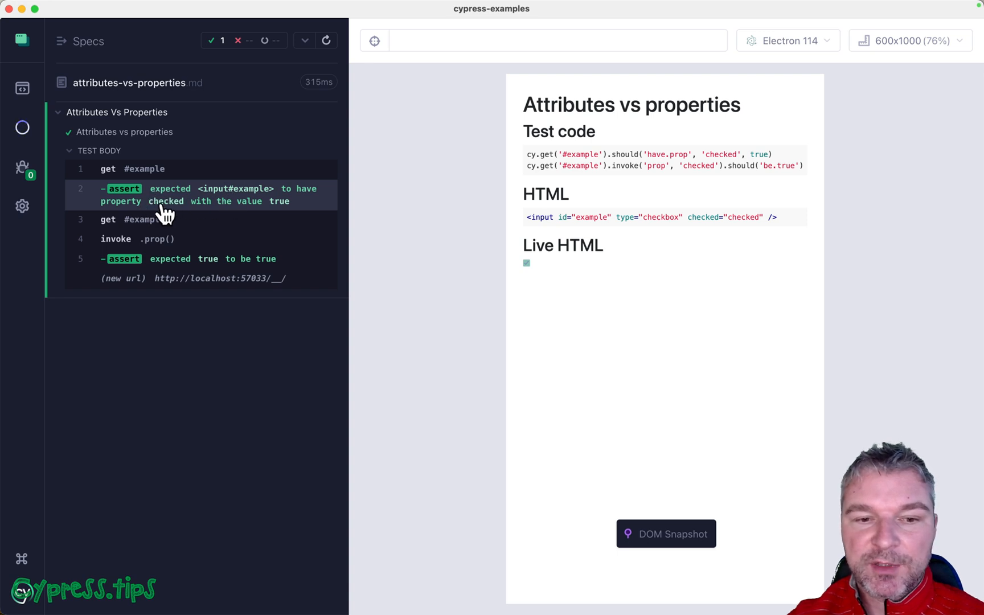
{"action": "mouse_move", "coordinate": [270, 211]}
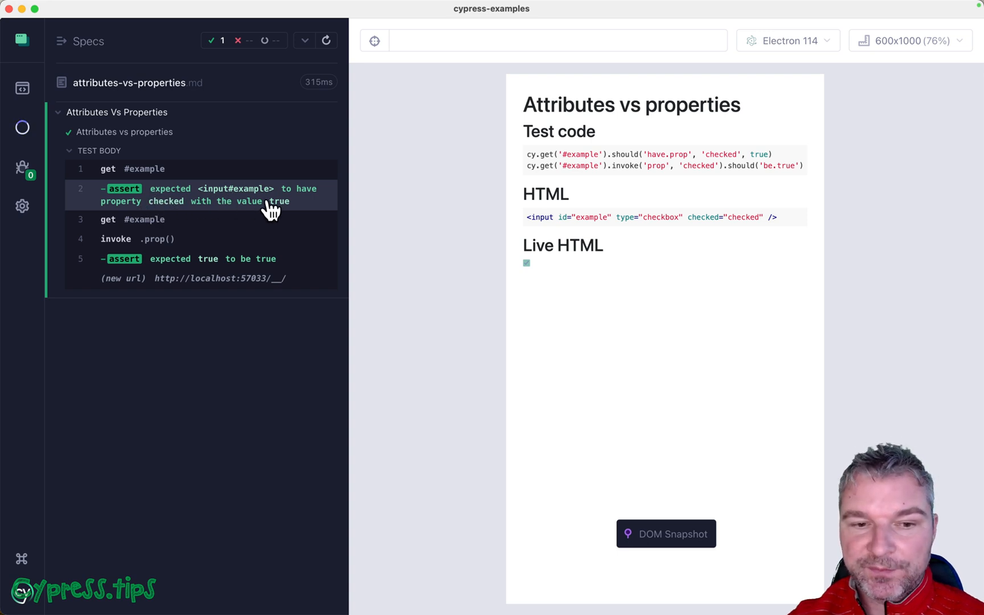
{"action": "mouse_move", "coordinate": [171, 239]}
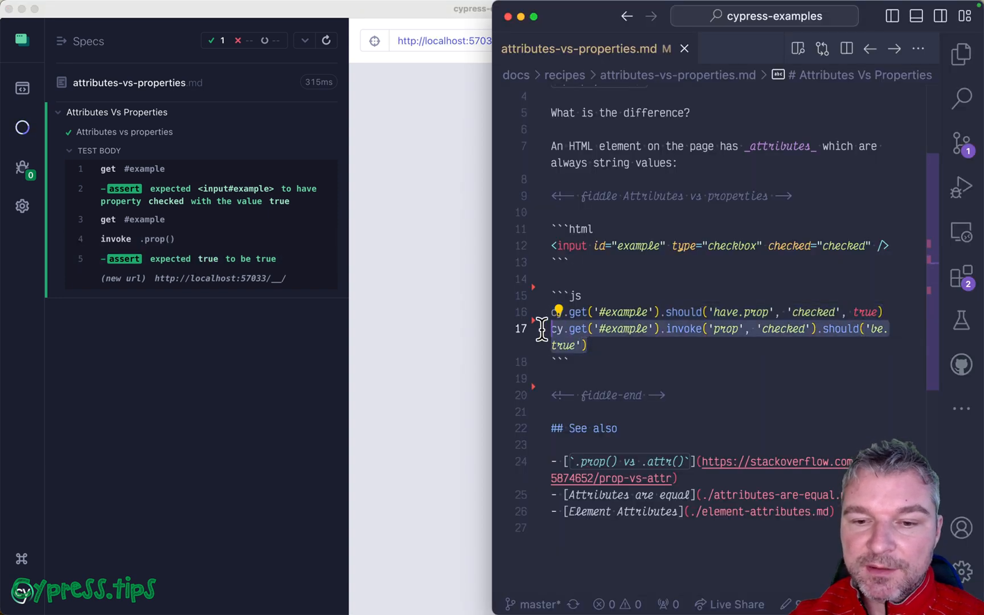
{"action": "mouse_move", "coordinate": [701, 312]}
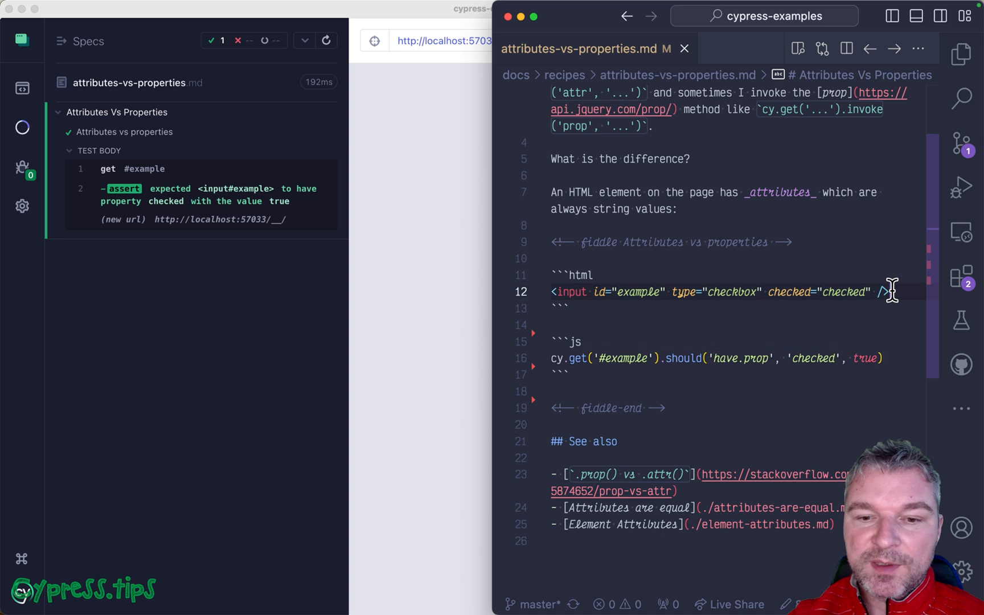
Select the checkbox input markup line in the HTML block.
{"action": "triple_click", "coordinate": [715, 292]}
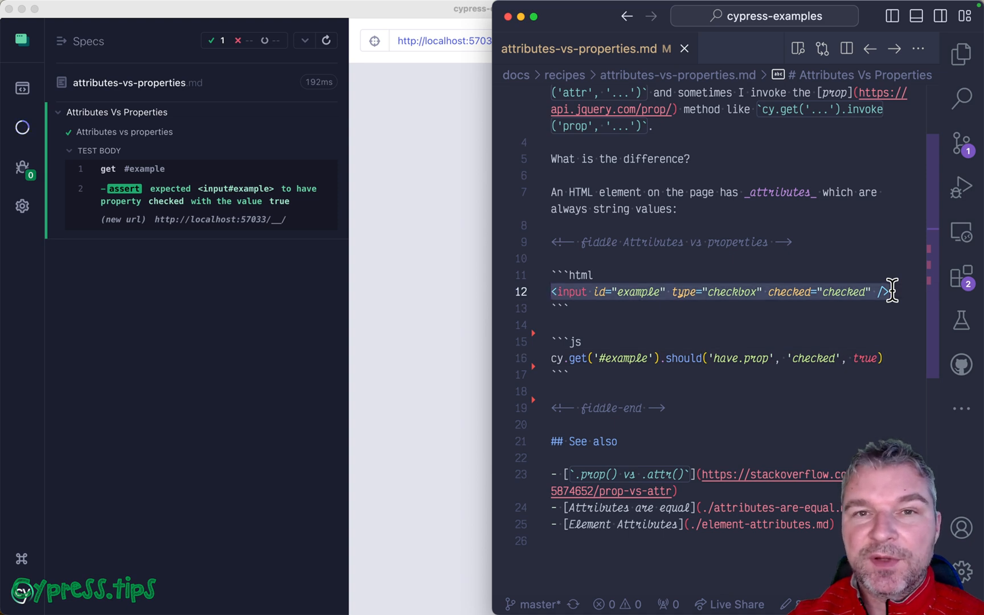
{"action": "mouse_move", "coordinate": [887, 333]}
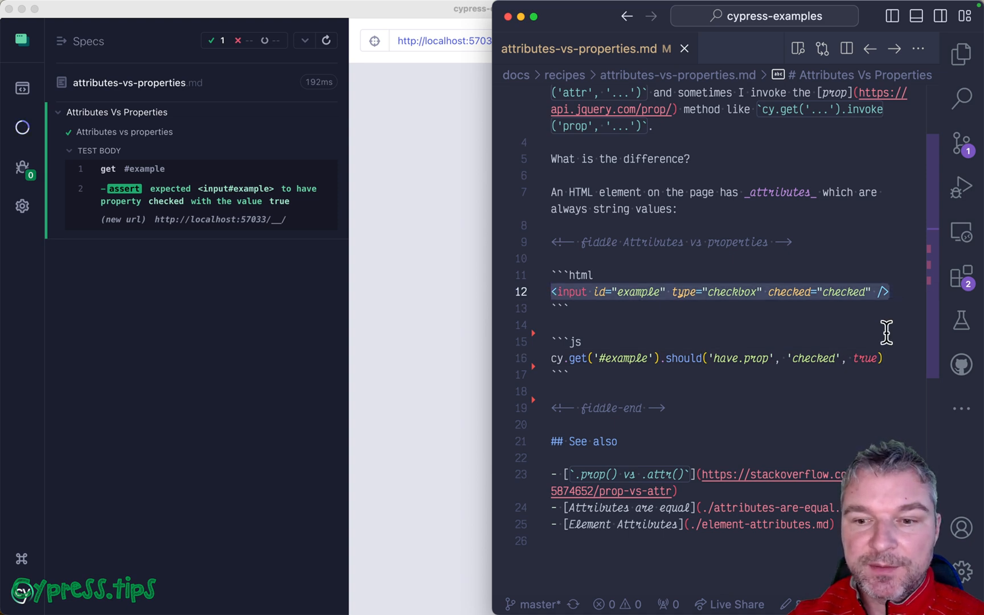